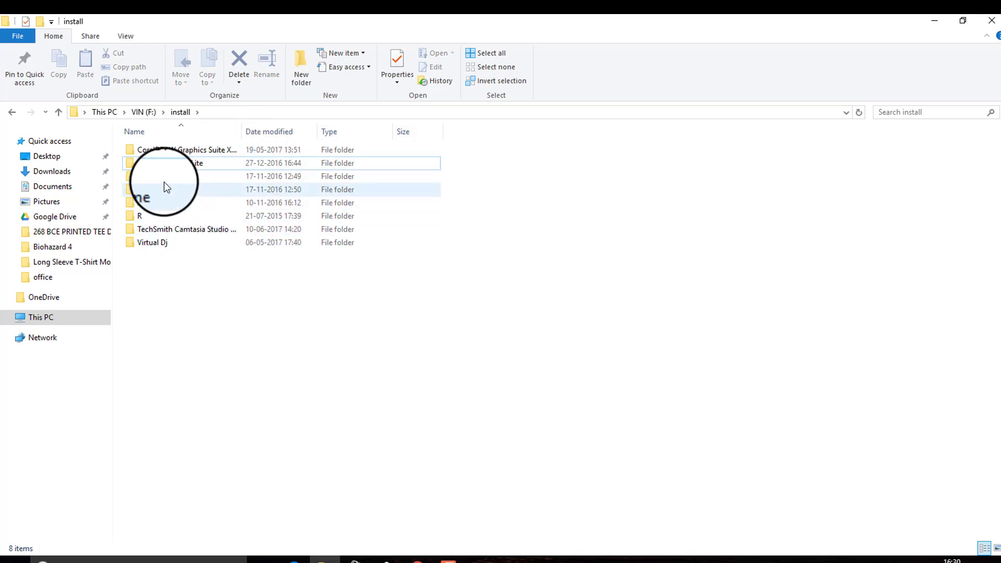
# Attempt to delete the etc folder, continuing past Folder Access Denied to the Administrators permission notice
pyautogui.click(192, 176)
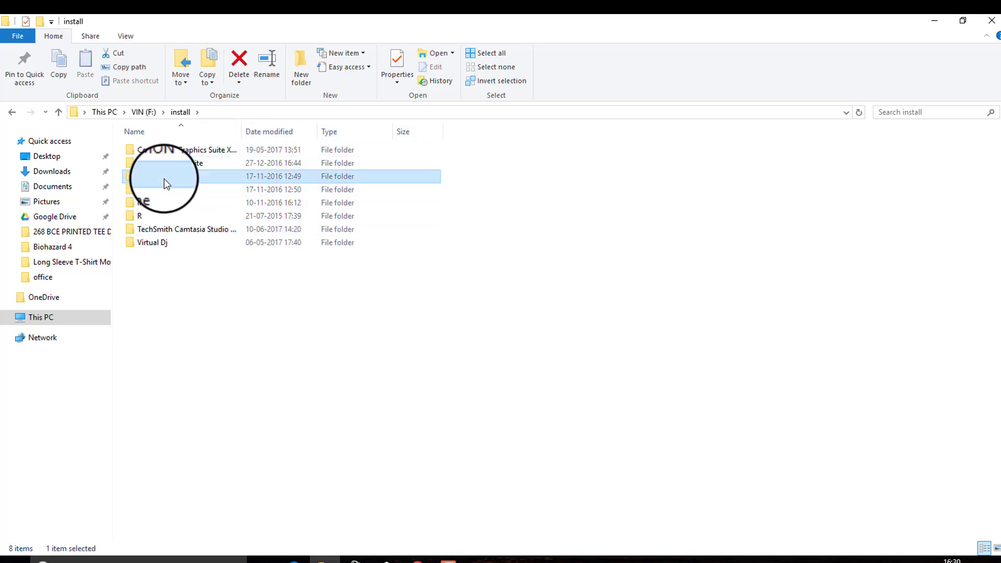
pyautogui.rightClick(142, 177)
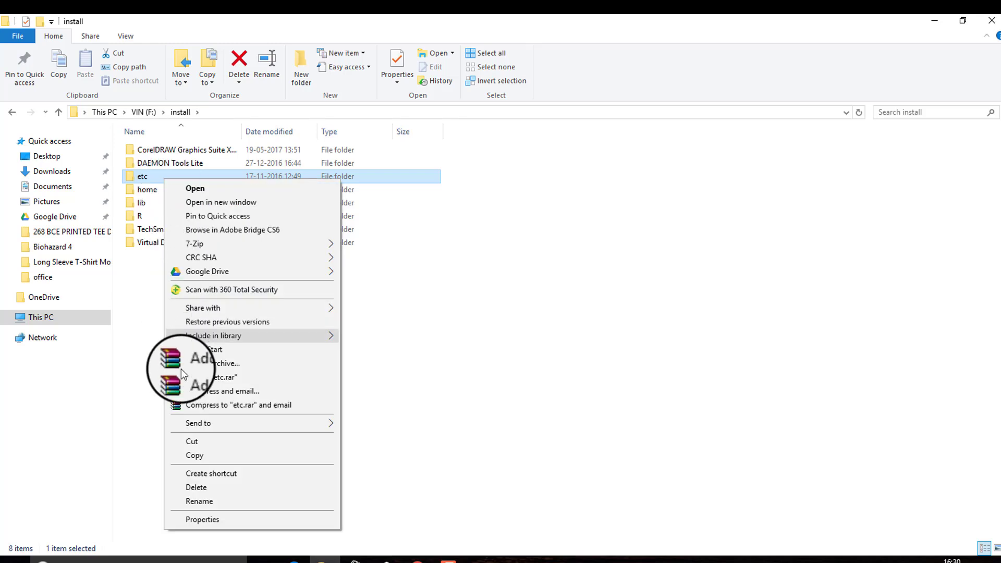
pyautogui.moveTo(217, 487)
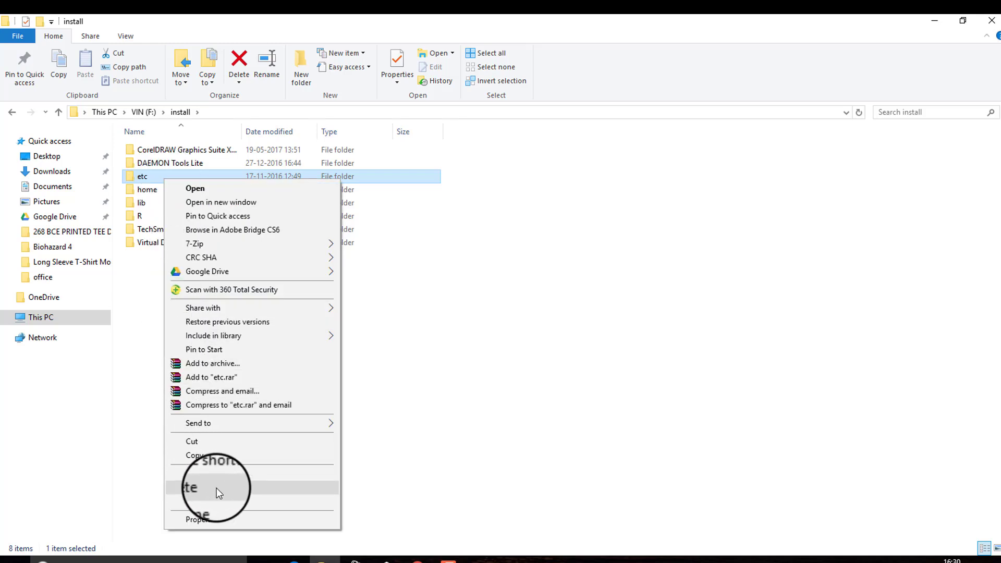
pyautogui.click(194, 487)
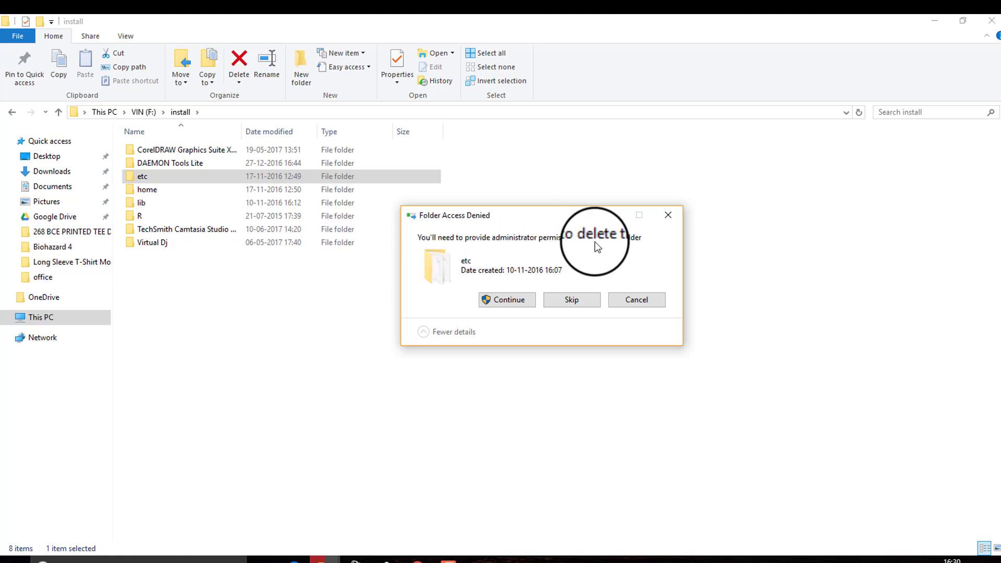
pyautogui.click(506, 299)
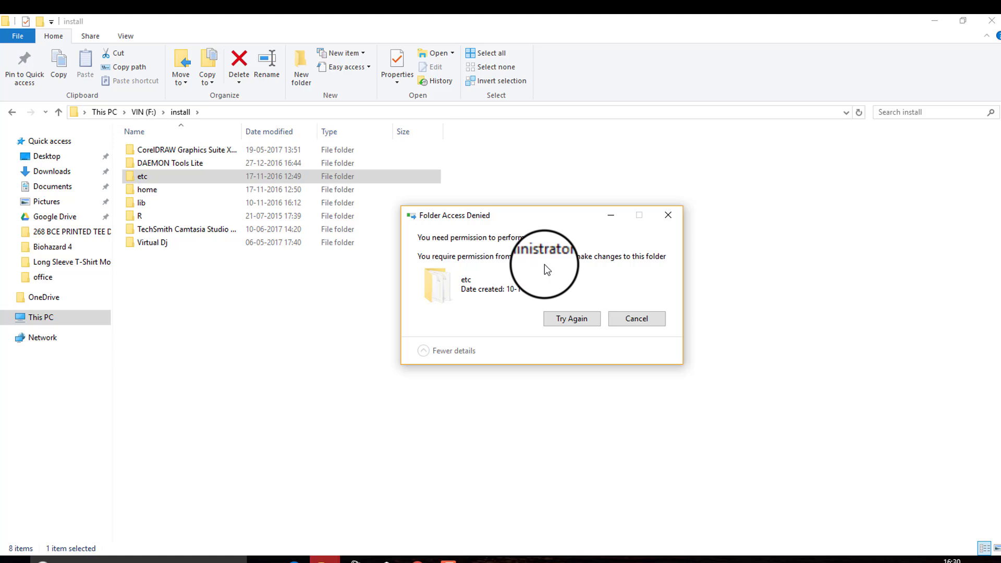
pyautogui.click(570, 320)
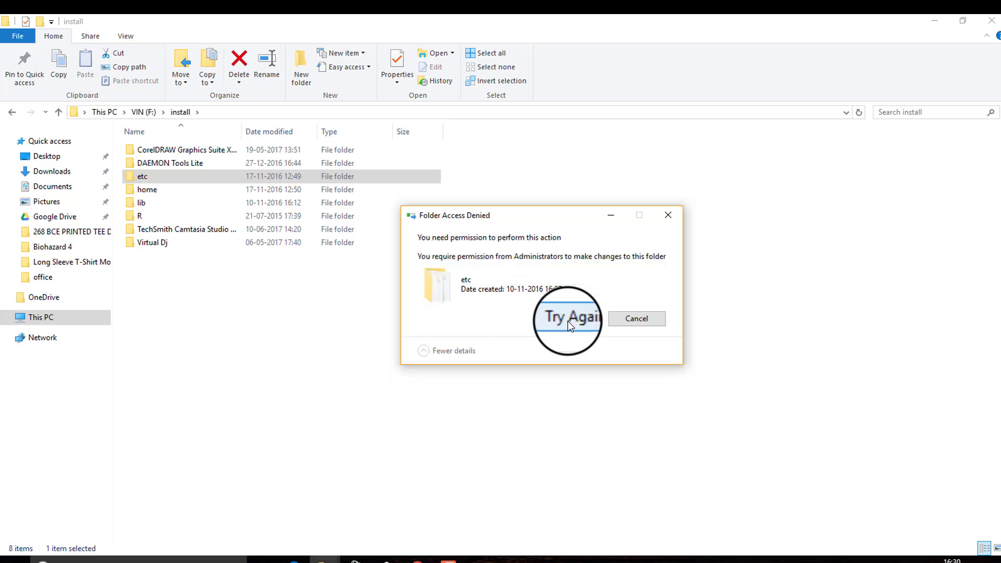
pyautogui.moveTo(618, 250)
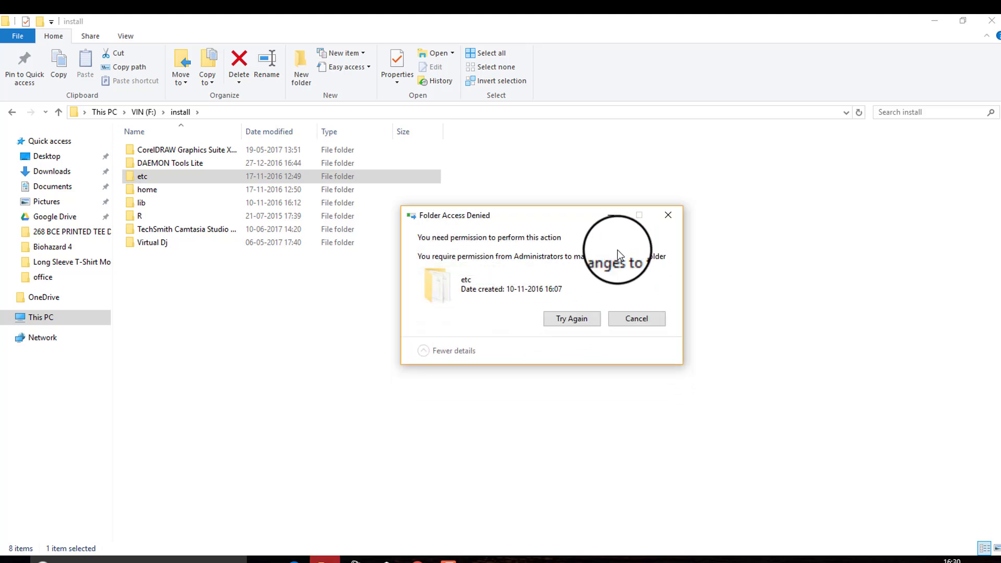
pyautogui.moveTo(635, 325)
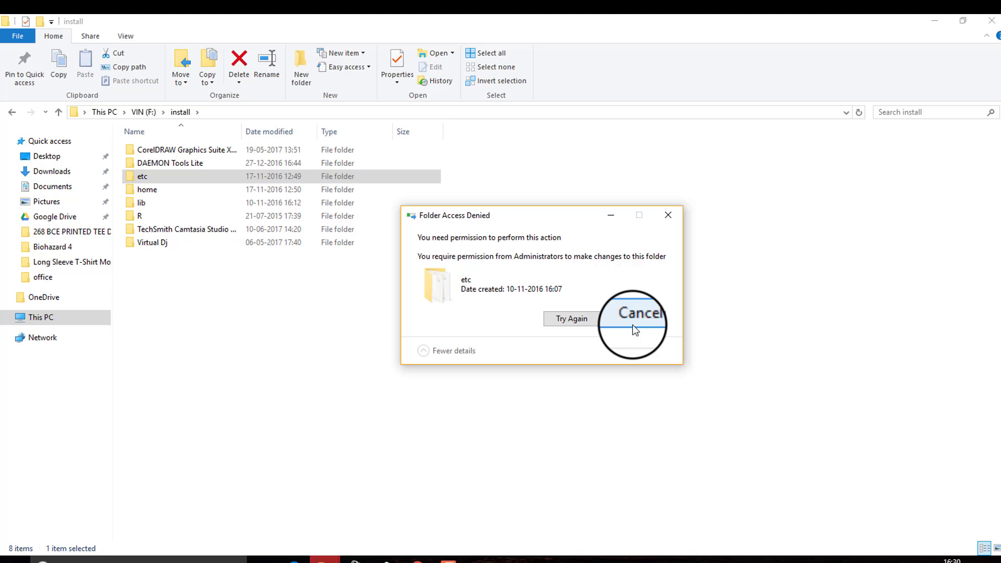
# Abandon the etc deletion and select the lib folder for deletion instead
pyautogui.click(638, 312)
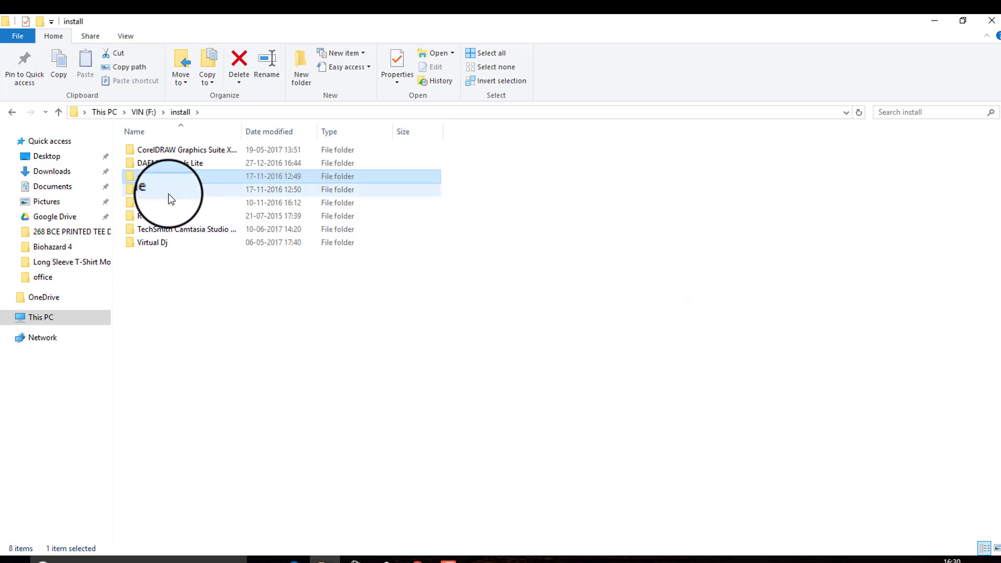
pyautogui.rightClick(168, 189)
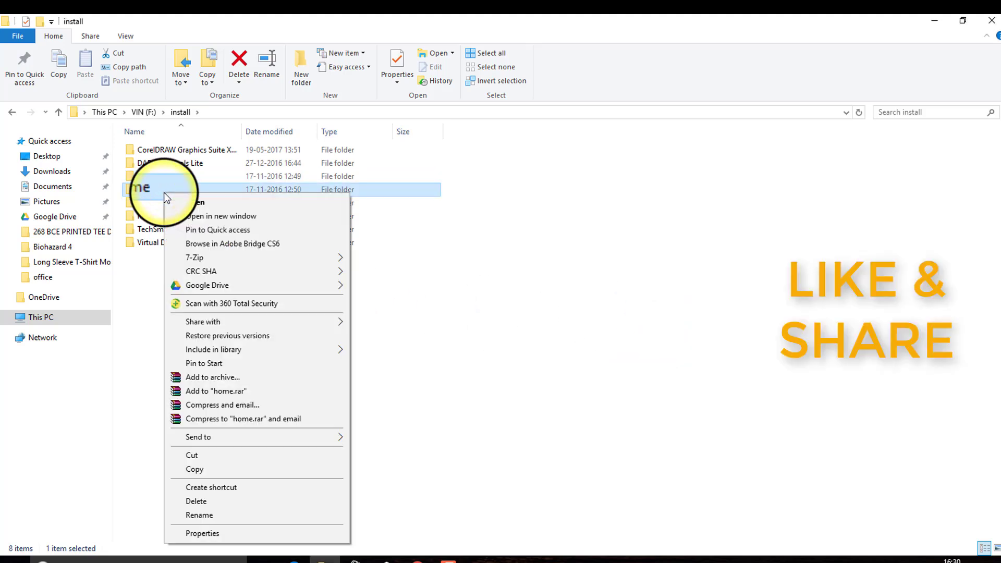
pyautogui.rightClick(142, 202)
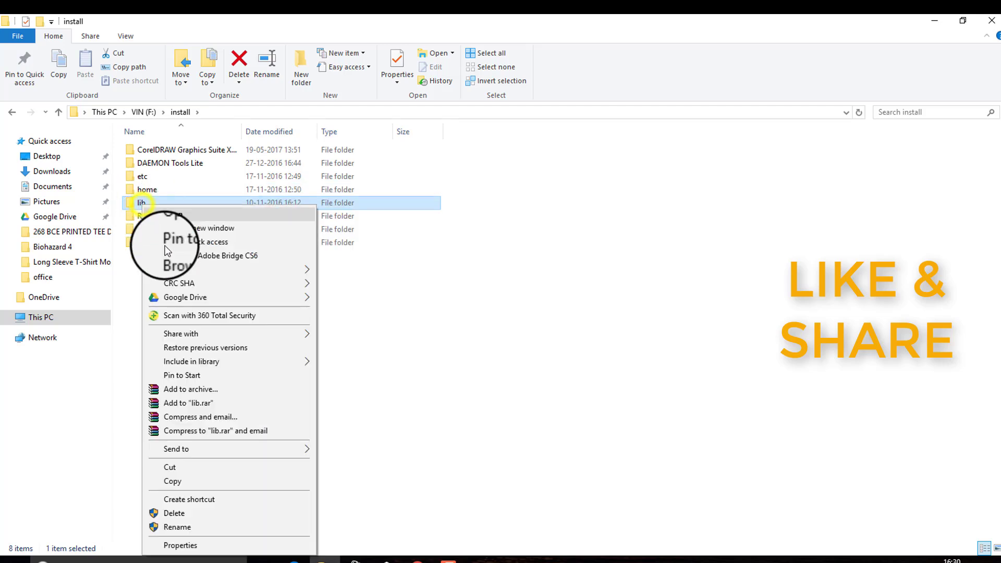
pyautogui.click(443, 264)
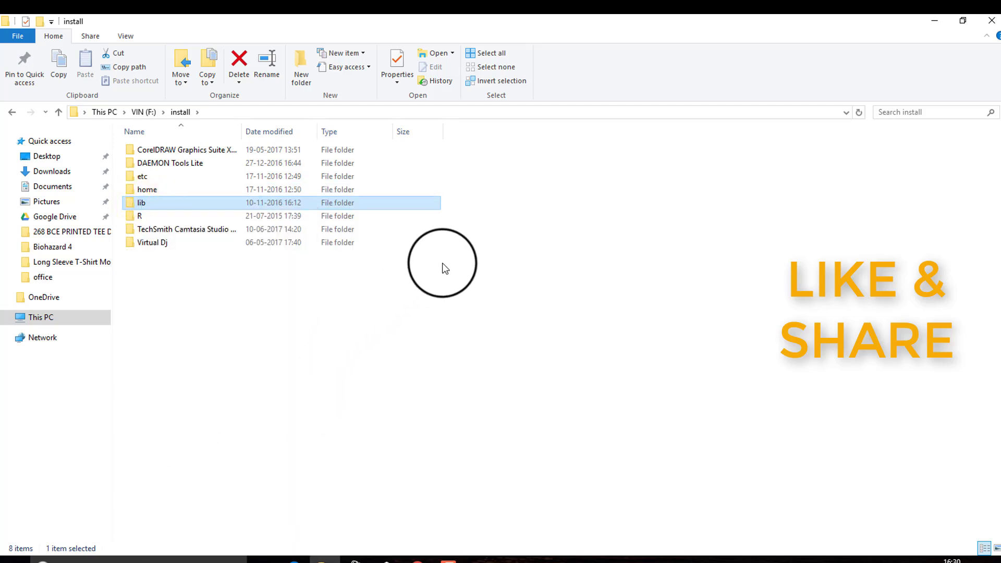
pyautogui.click(239, 66)
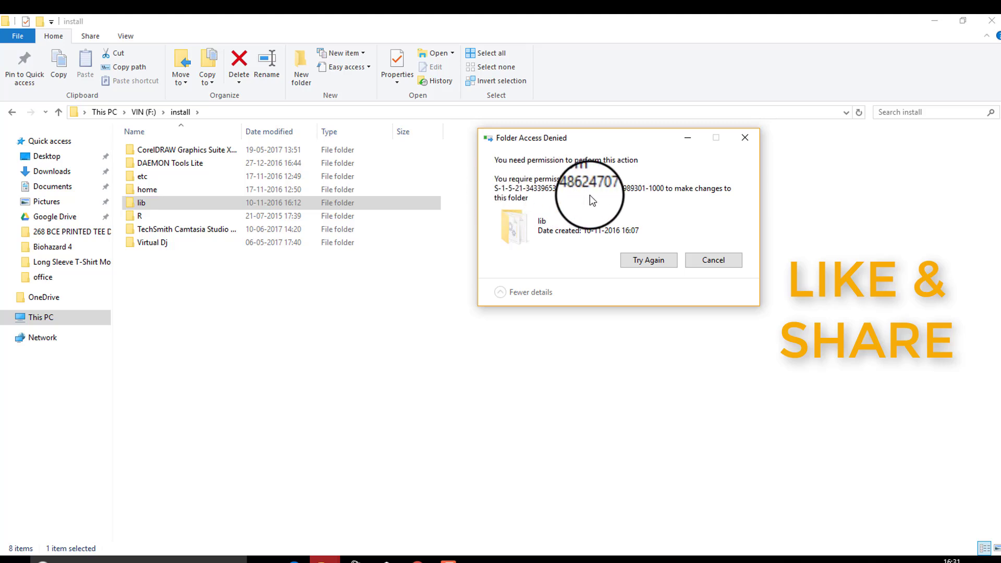
pyautogui.moveTo(540, 198)
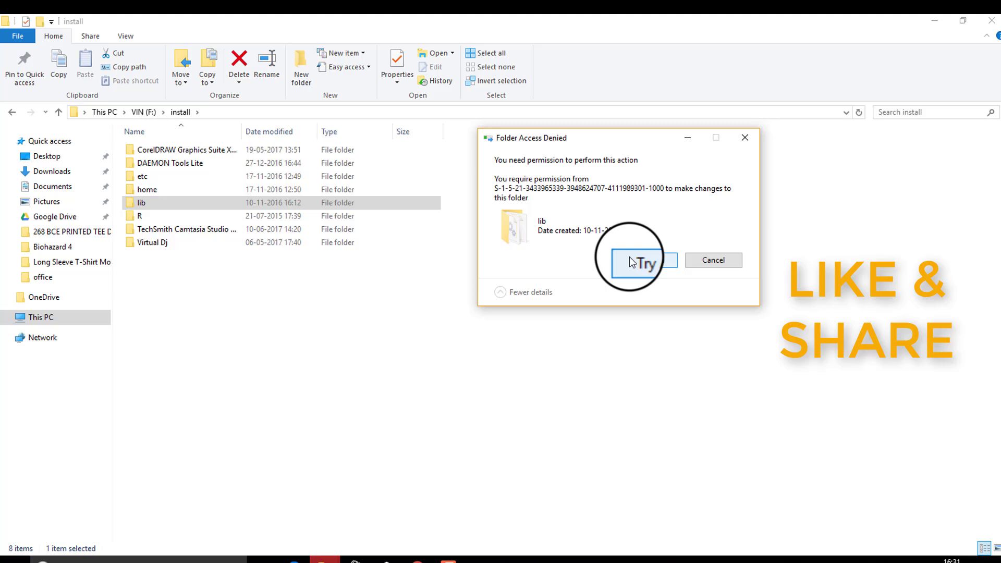
# Retry deleting lib three times against the permission denial, then cancel, leaving lib in place
pyautogui.click(643, 260)
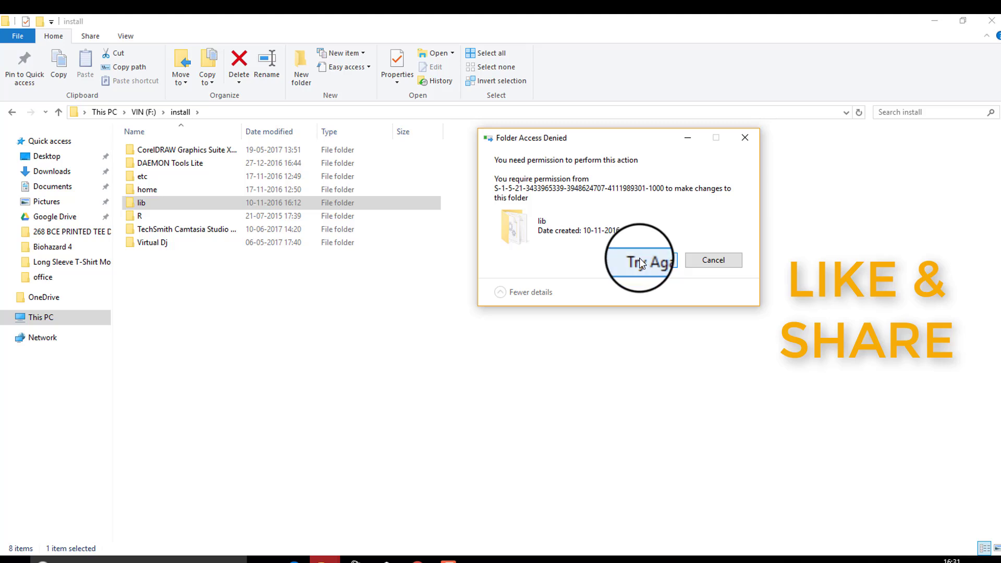
pyautogui.click(639, 262)
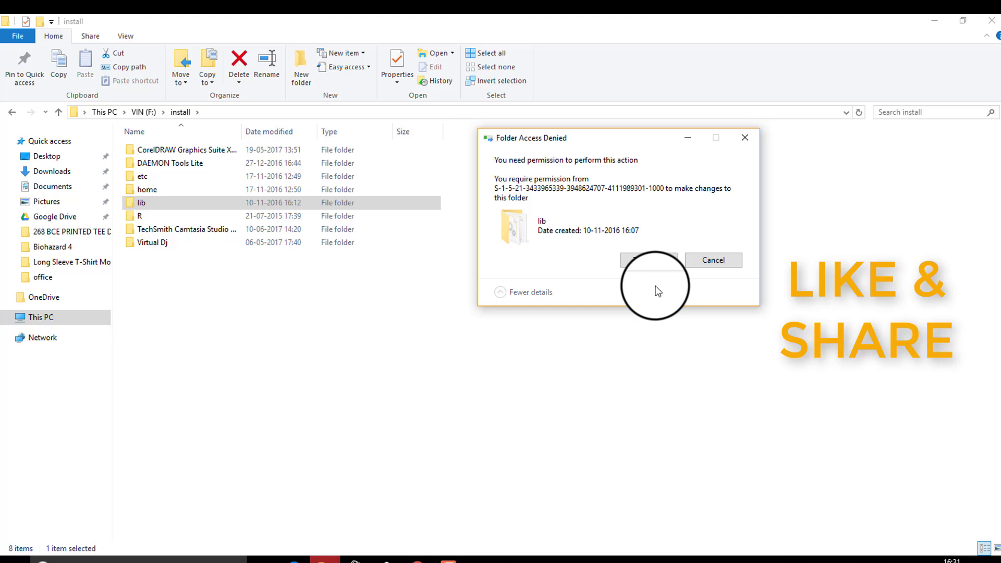
pyautogui.click(649, 260)
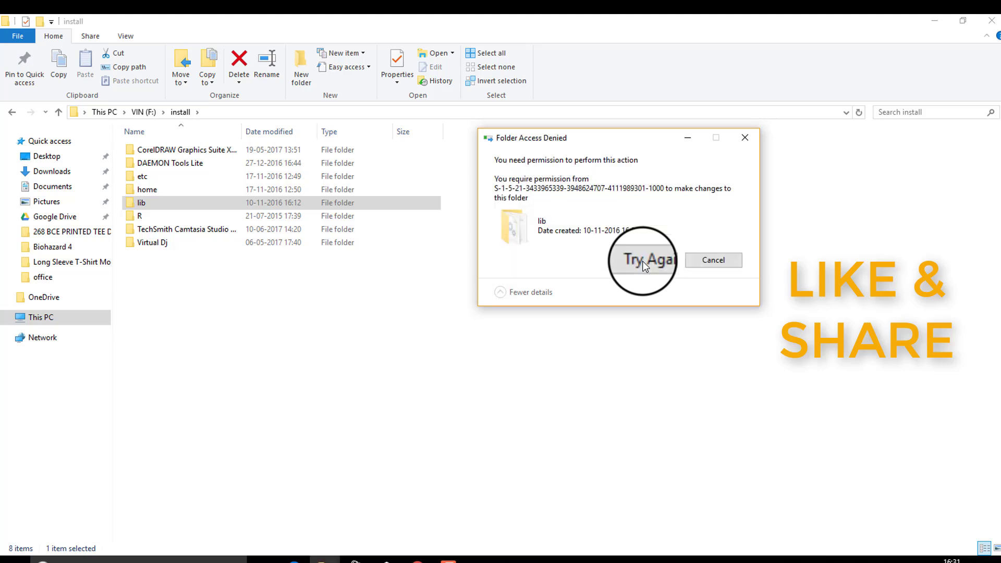
pyautogui.moveTo(713, 260)
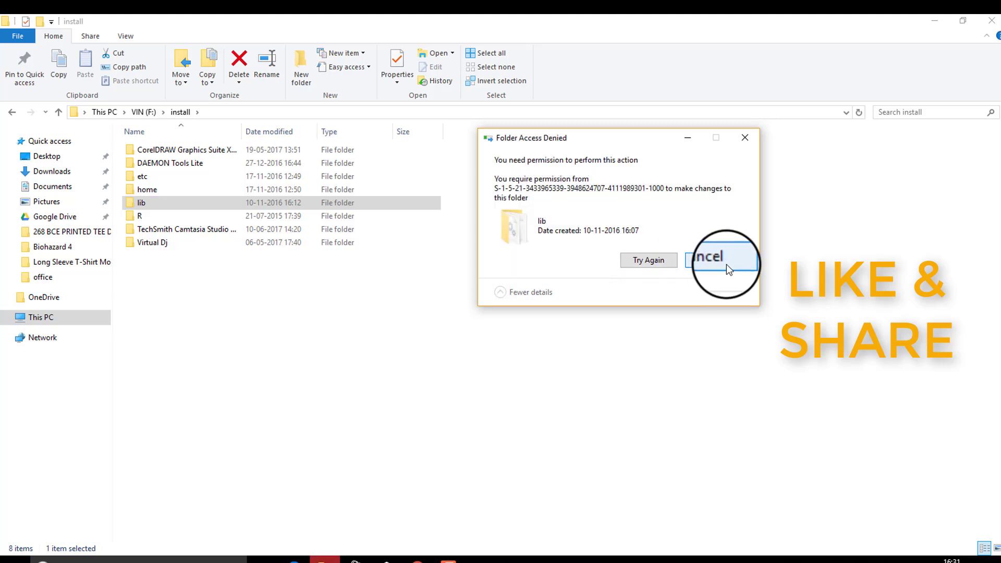
pyautogui.click(710, 260)
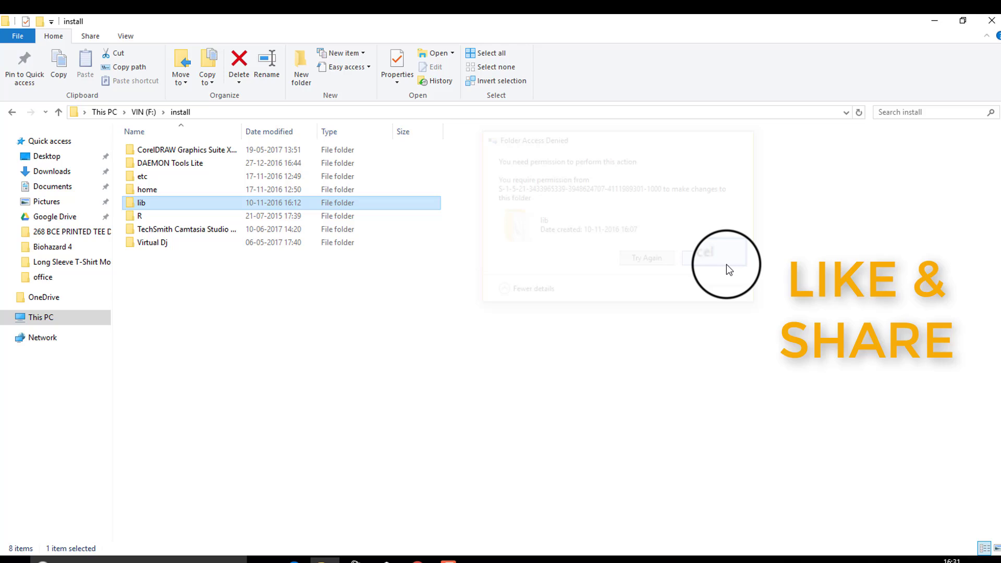
# Show lib's Security properties and the SID account entry's permissions, reaching the advanced settings
pyautogui.click(715, 251)
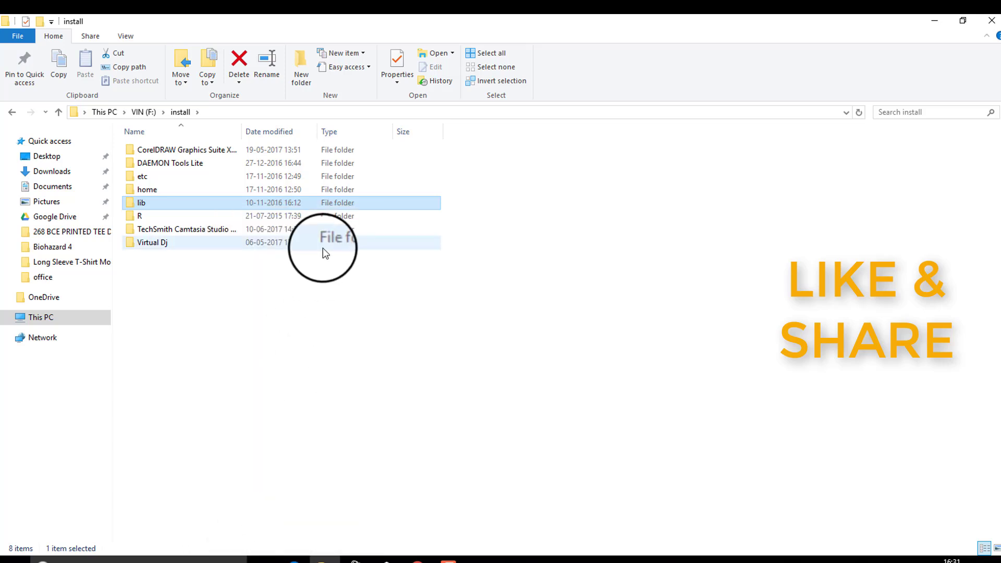
pyautogui.click(396, 67)
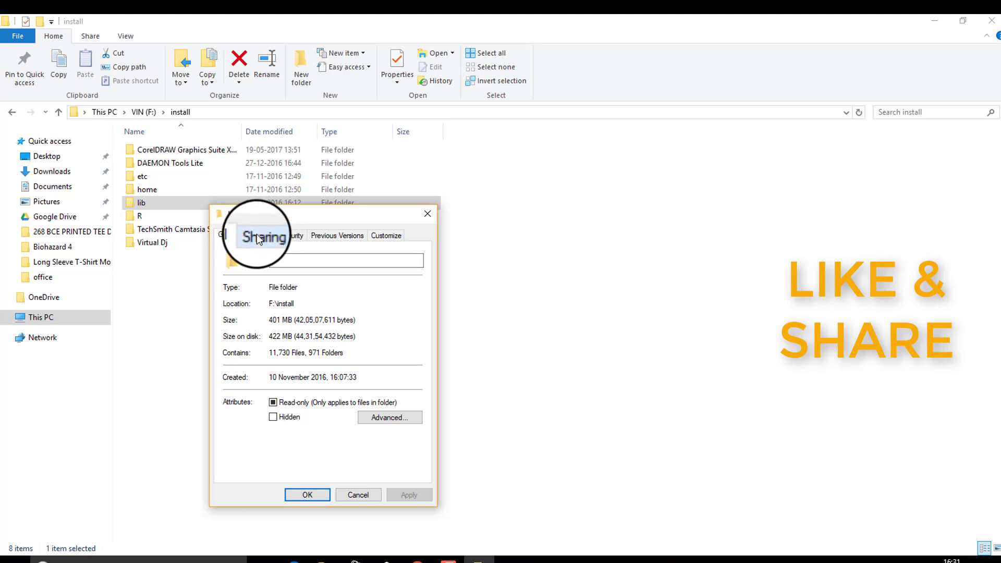
pyautogui.click(293, 236)
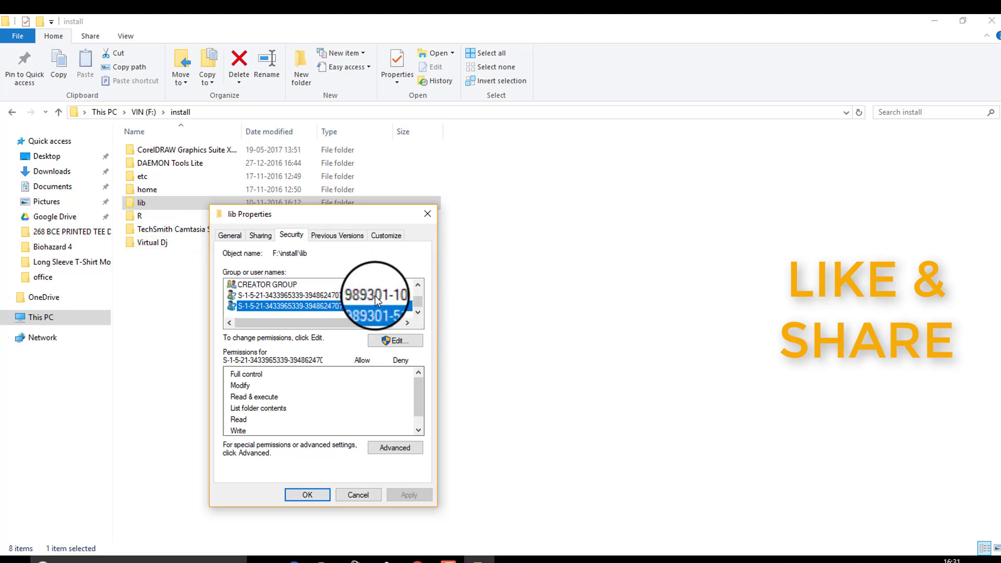
pyautogui.click(418, 284)
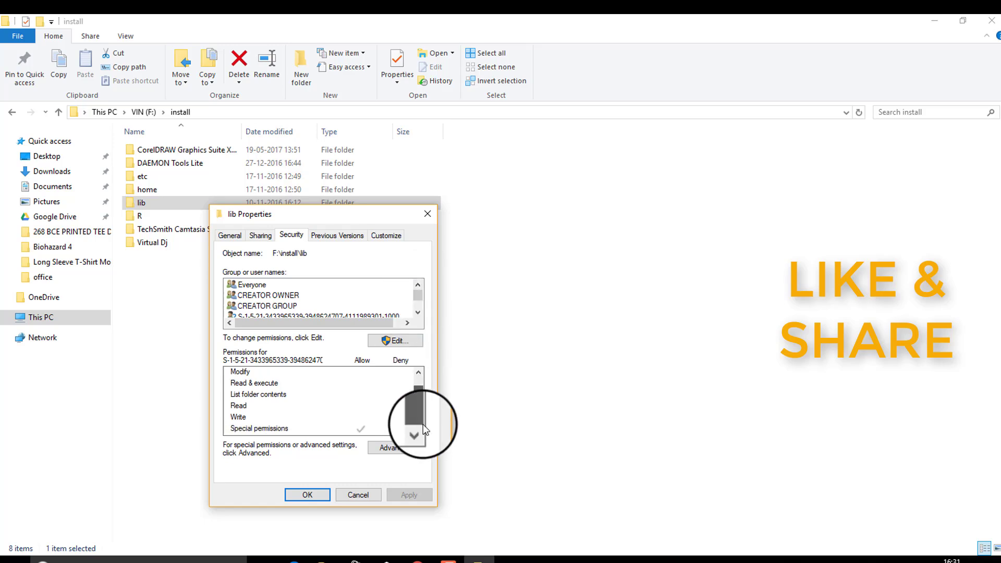
pyautogui.click(393, 447)
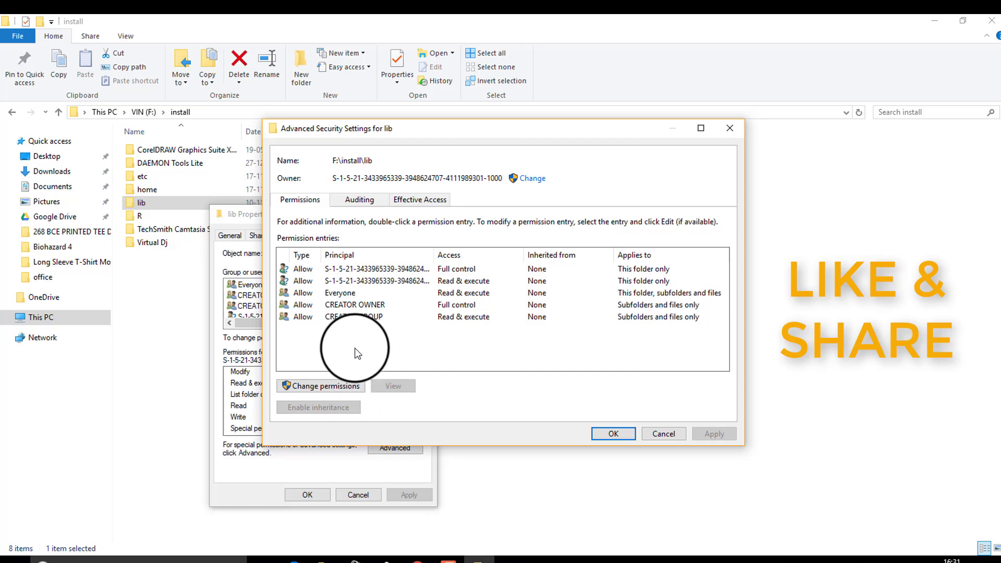
pyautogui.moveTo(336, 389)
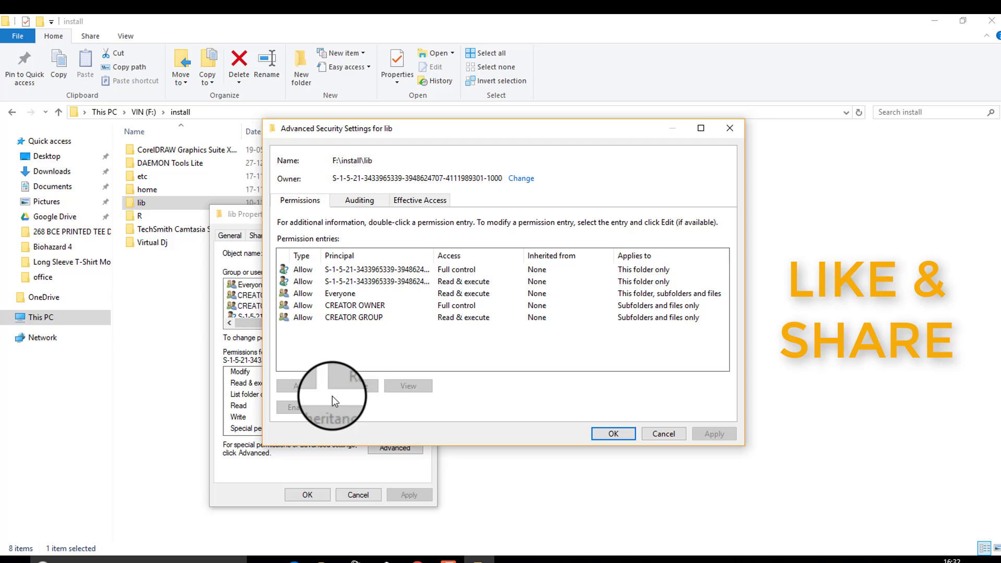
pyautogui.moveTo(638, 428)
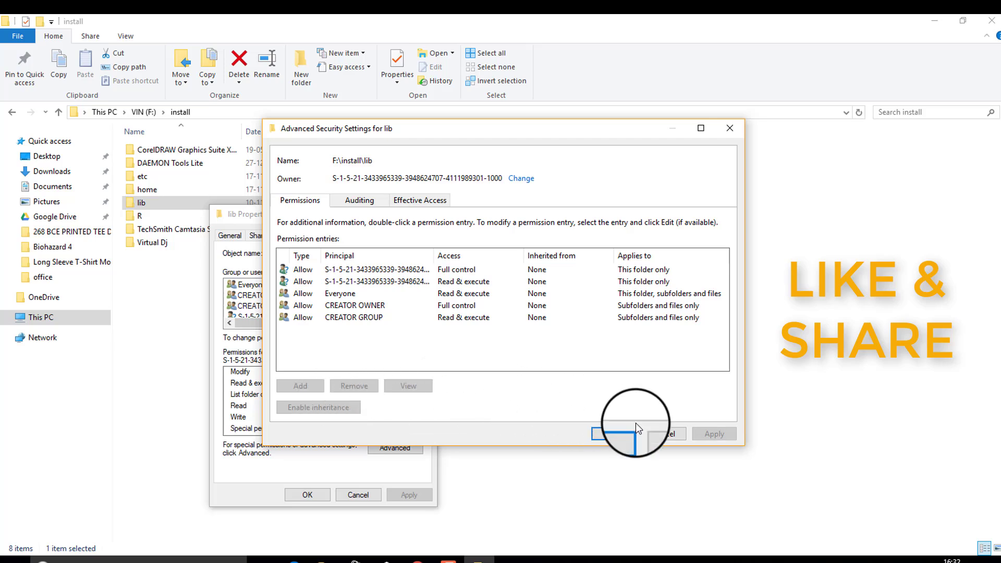
# Start changing lib's owner and search the computer's full list of users and groups
pyautogui.click(634, 434)
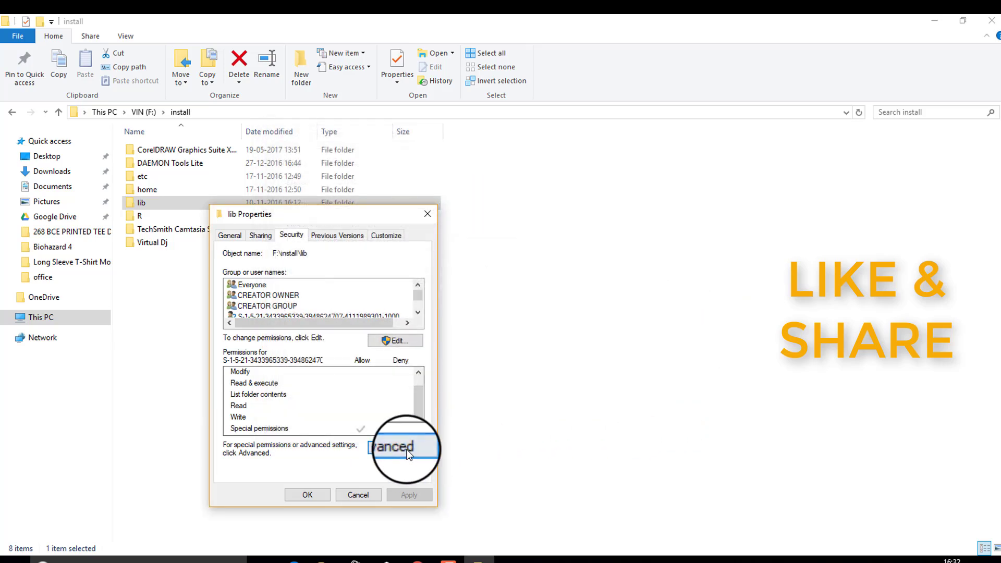
pyautogui.click(394, 449)
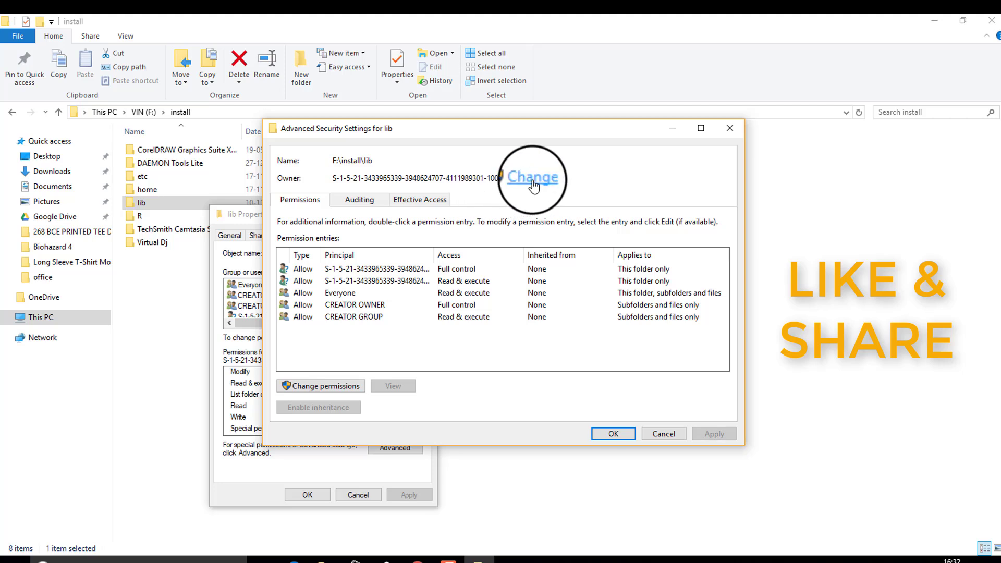
pyautogui.click(531, 177)
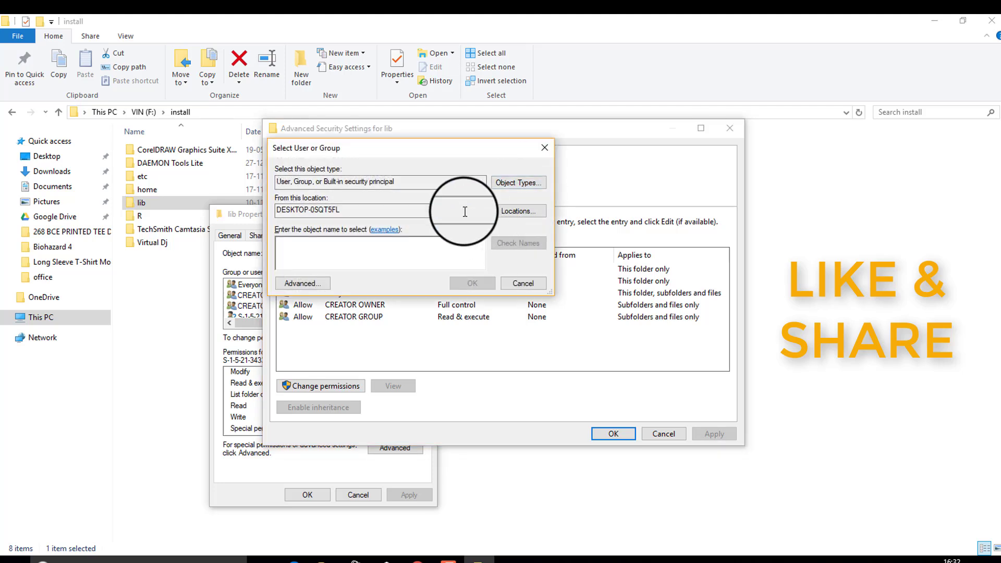
pyautogui.click(519, 183)
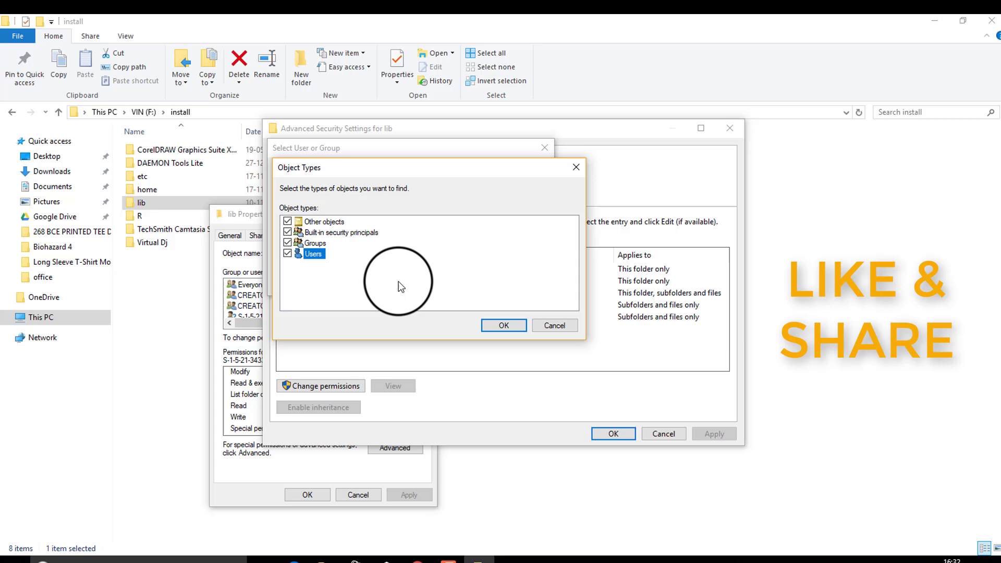
pyautogui.moveTo(504, 326)
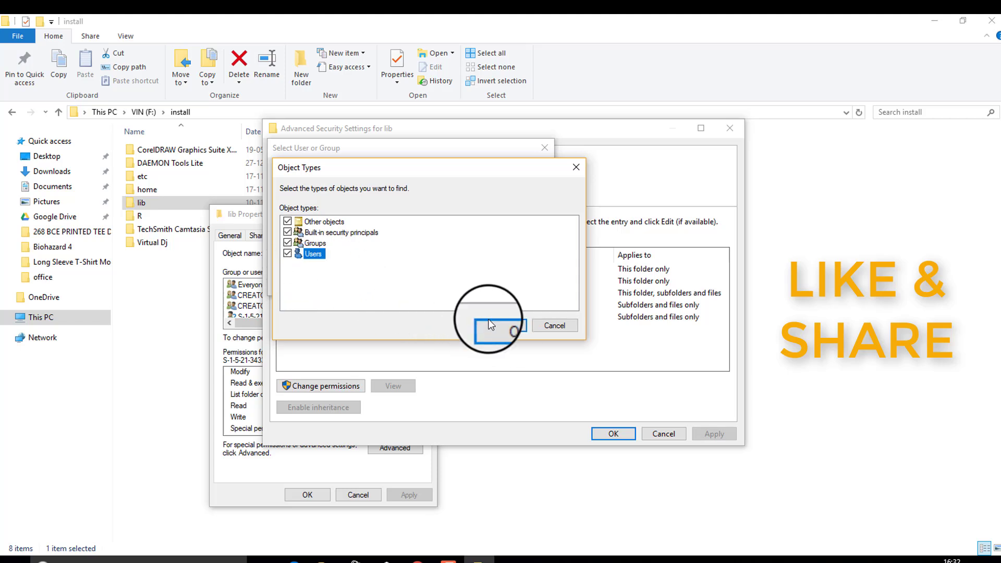
pyautogui.click(505, 325)
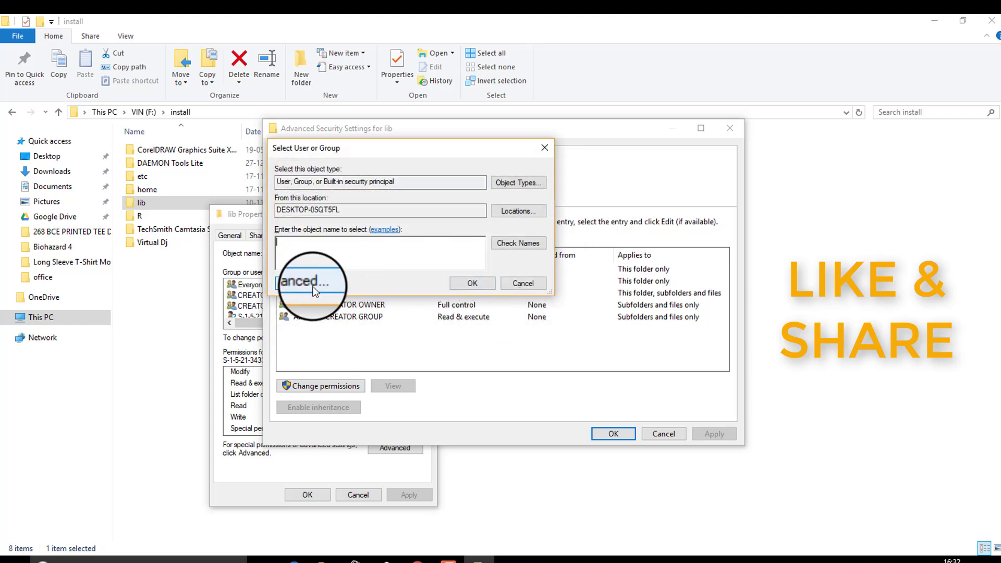
pyautogui.click(519, 183)
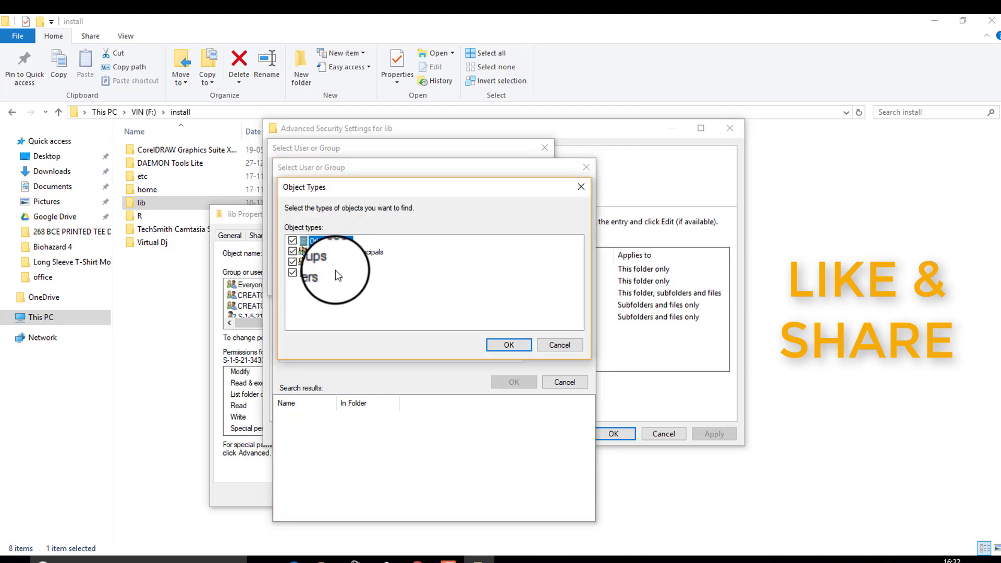
pyautogui.click(508, 345)
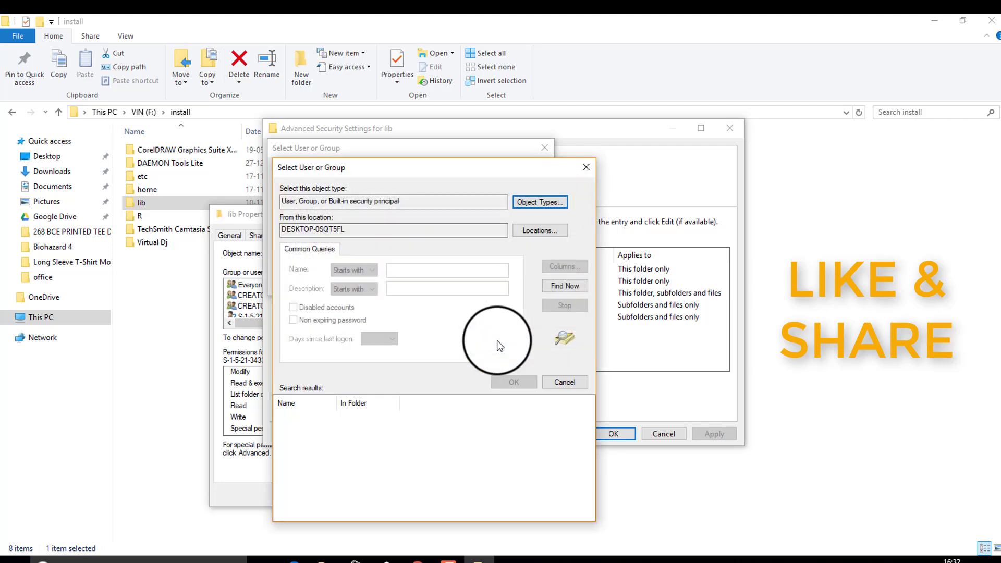
pyautogui.click(564, 286)
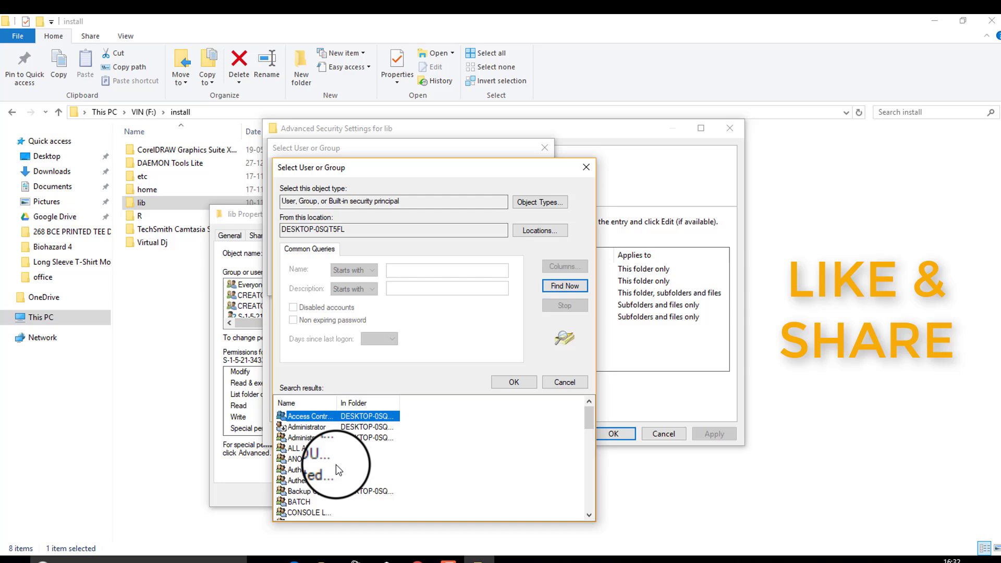
# Make Administrators the owner of lib and its subcontainers and objects
pyautogui.click(307, 438)
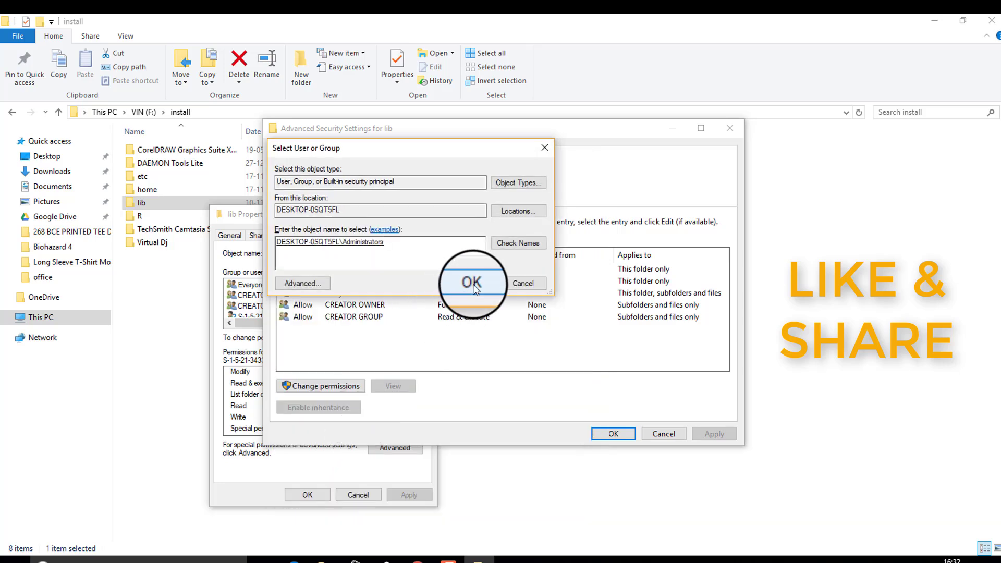
pyautogui.click(472, 282)
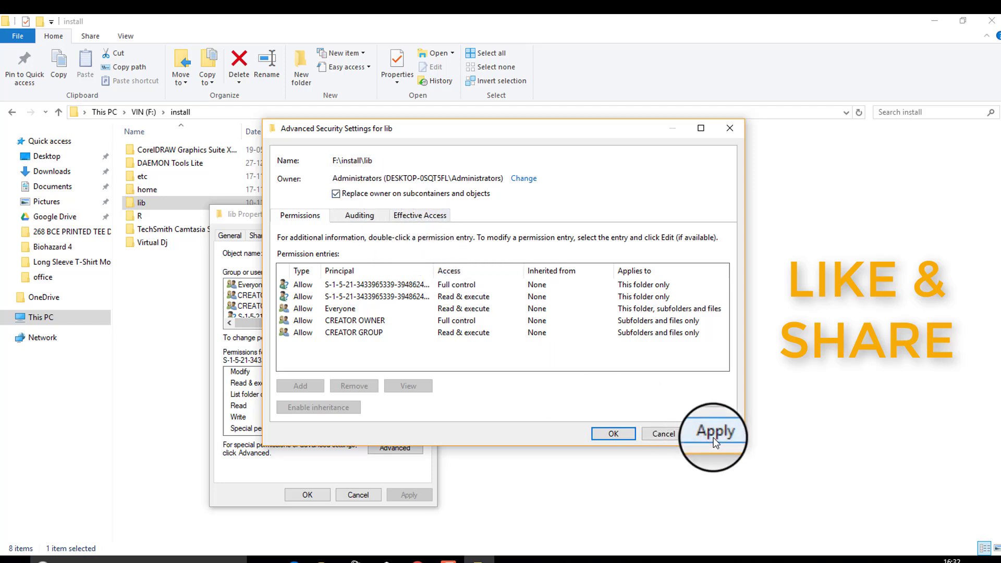
pyautogui.click(713, 432)
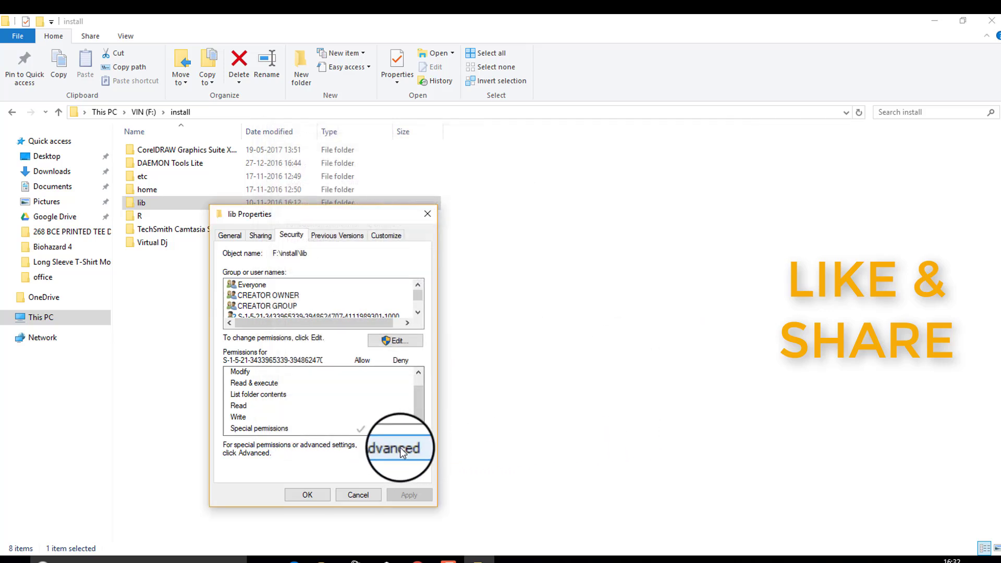
# Remove the unknown S-1-5-21 account entries from lib's permission list and confirm
pyautogui.click(394, 448)
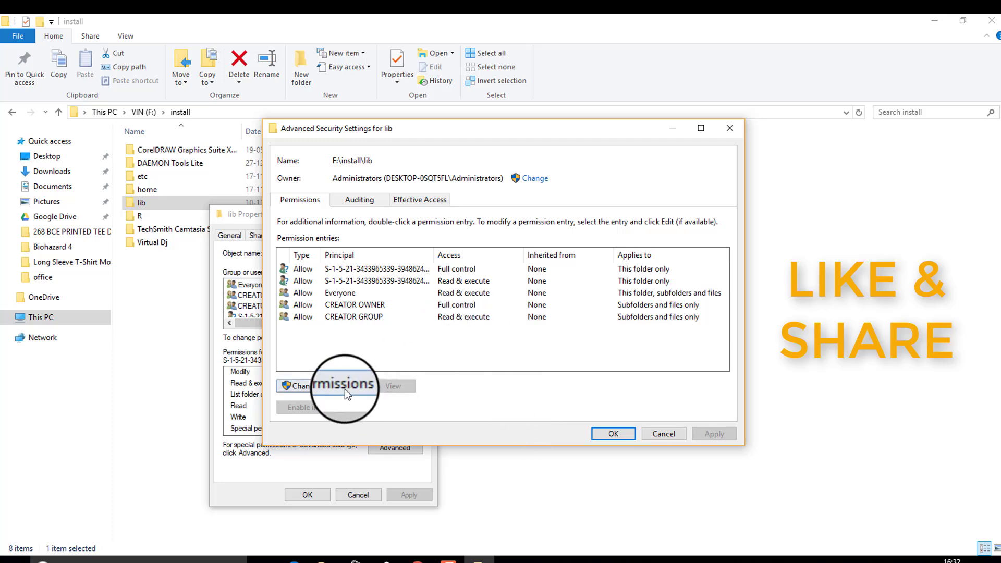
pyautogui.click(327, 386)
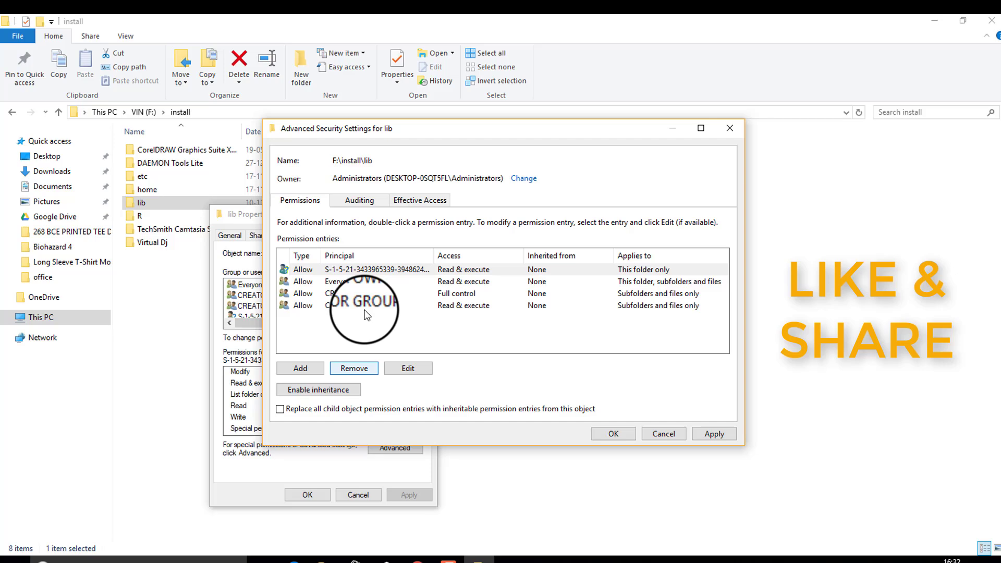
pyautogui.click(353, 368)
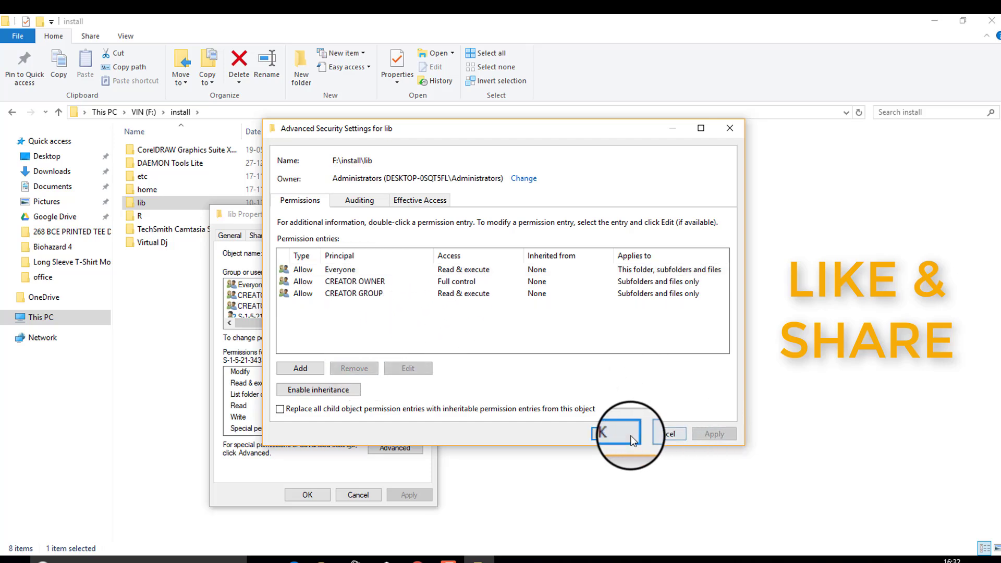
pyautogui.click(599, 434)
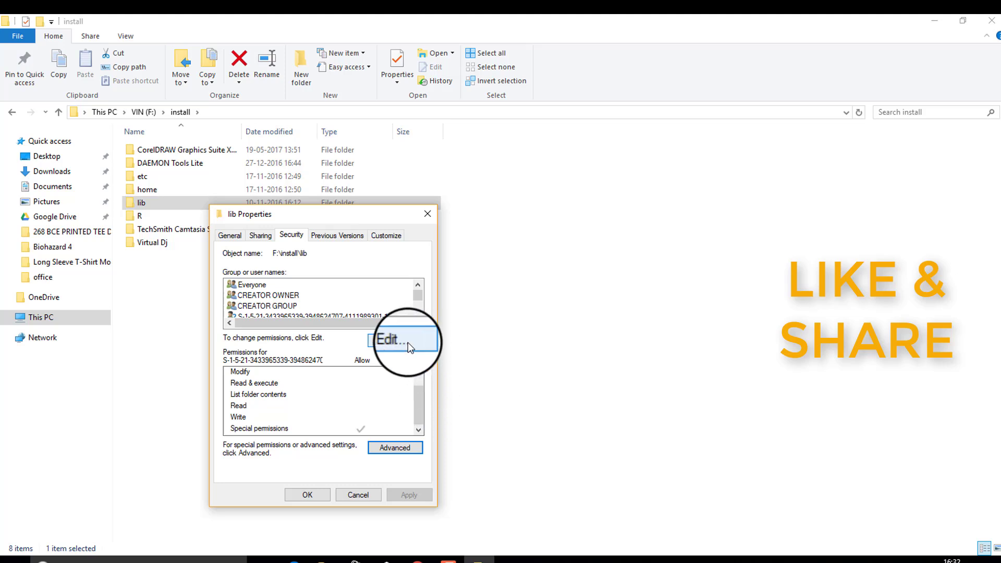
# Grant Everyone Allow Full control on lib and confirm it in the advanced settings
pyautogui.click(392, 340)
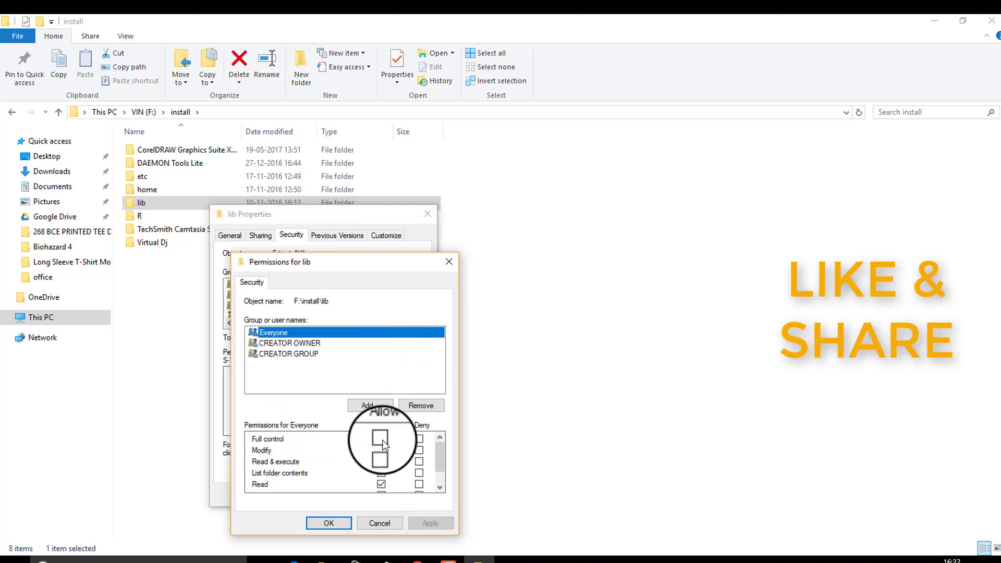
pyautogui.click(382, 440)
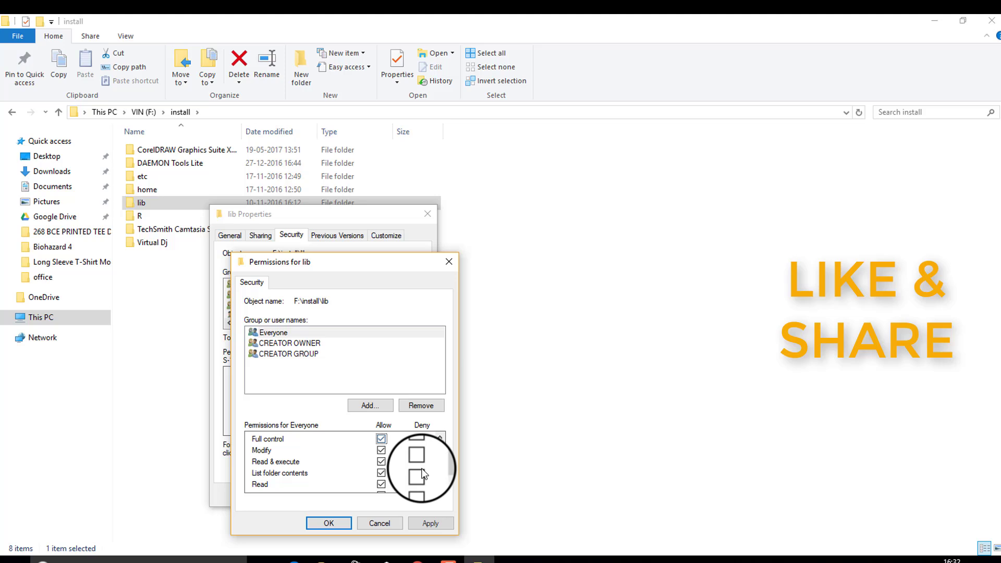
pyautogui.click(274, 331)
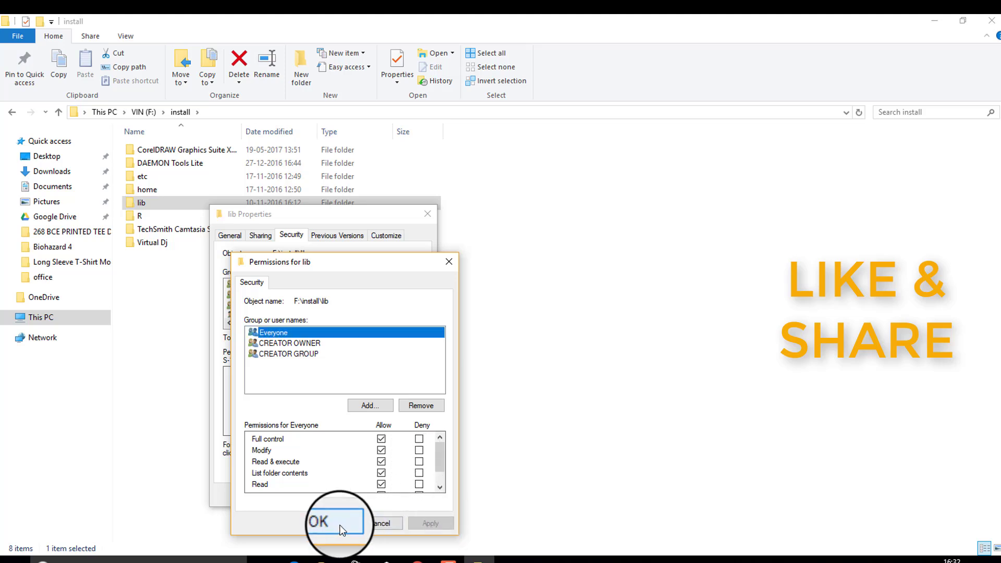
pyautogui.click(335, 521)
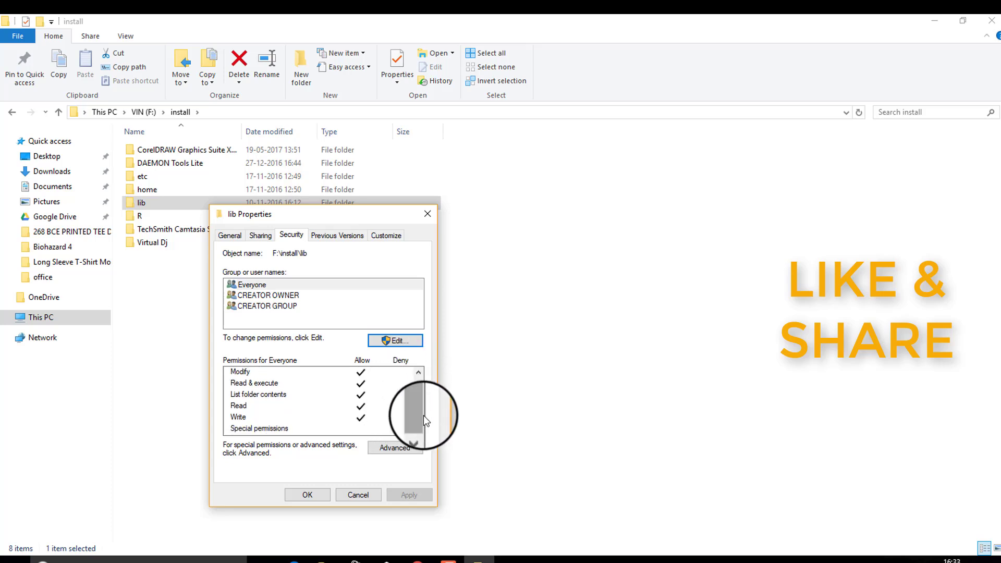
pyautogui.click(394, 447)
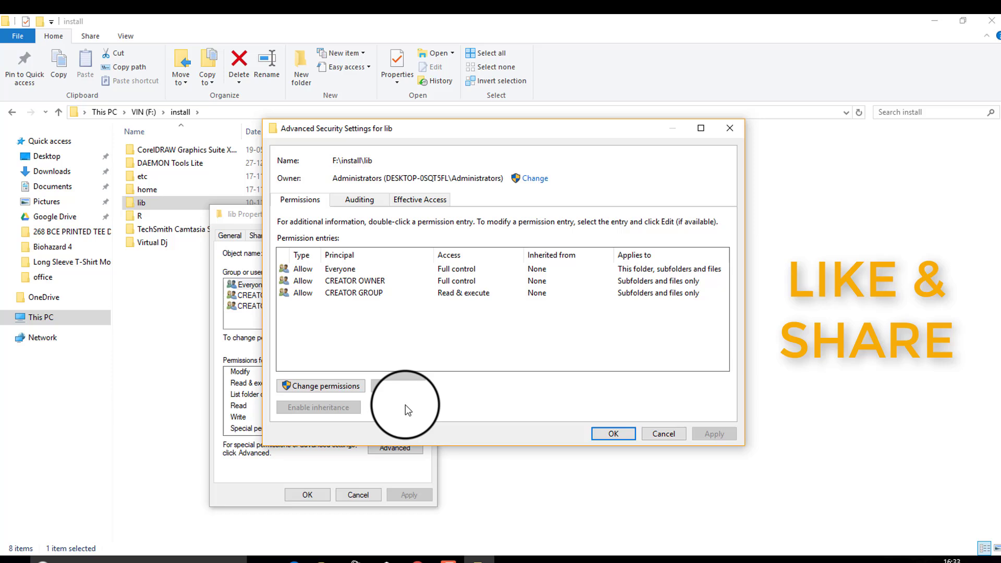
# Replace all child object permissions with lib's entries and close its Properties
pyautogui.click(320, 386)
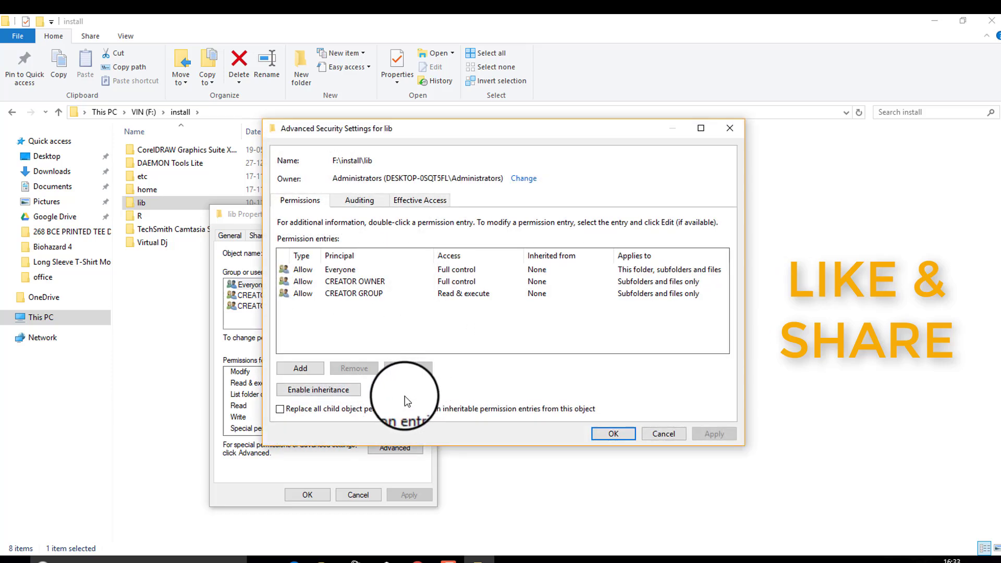
pyautogui.click(279, 409)
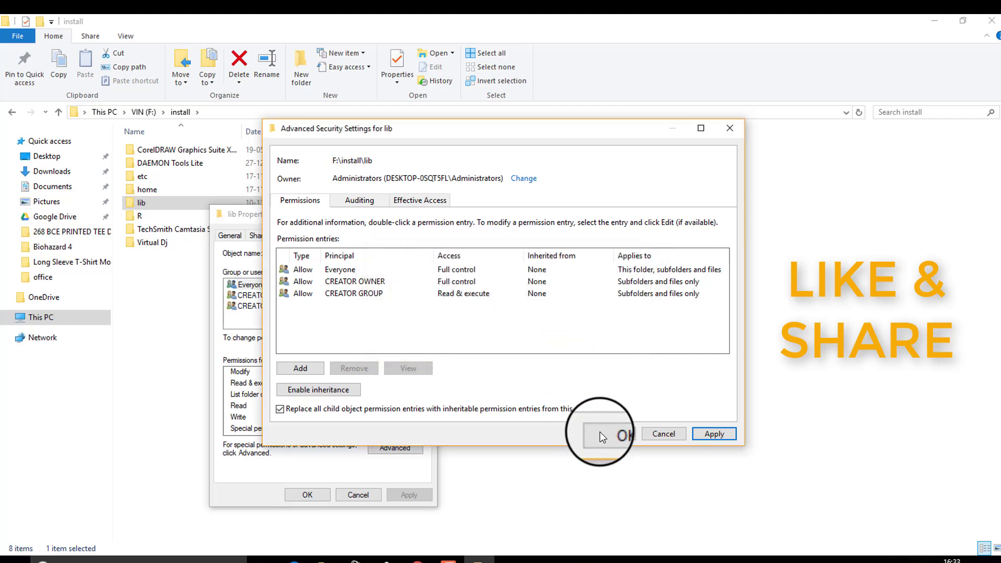
pyautogui.click(624, 435)
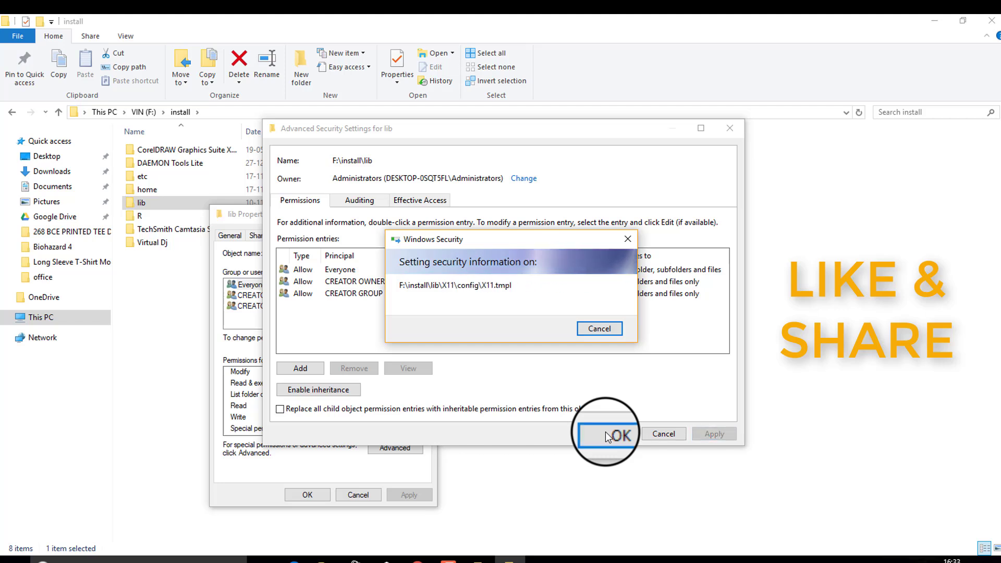
pyautogui.click(615, 434)
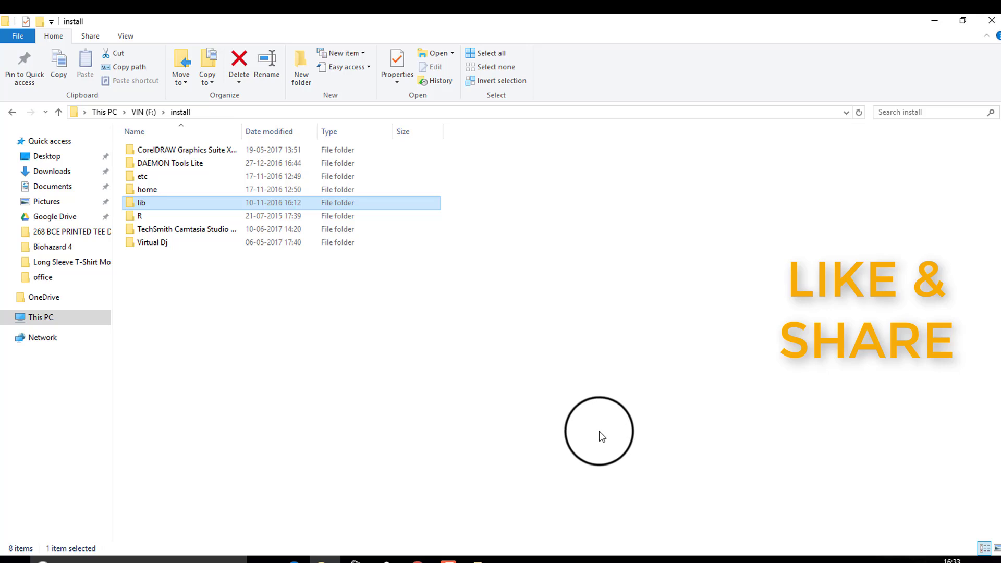
# Delete the lib folder from install and refresh the listing to seven folders
pyautogui.click(394, 448)
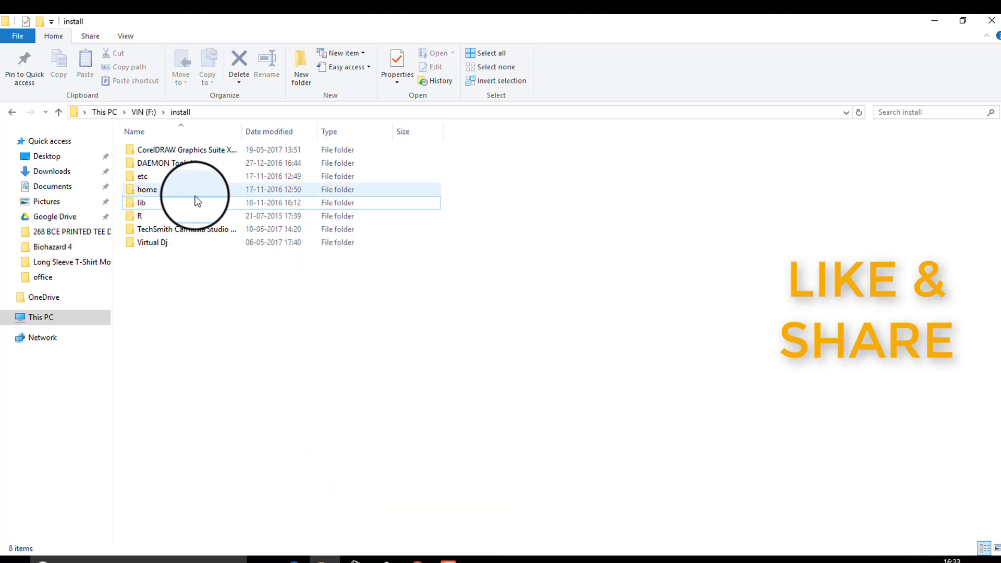
pyautogui.rightClick(142, 203)
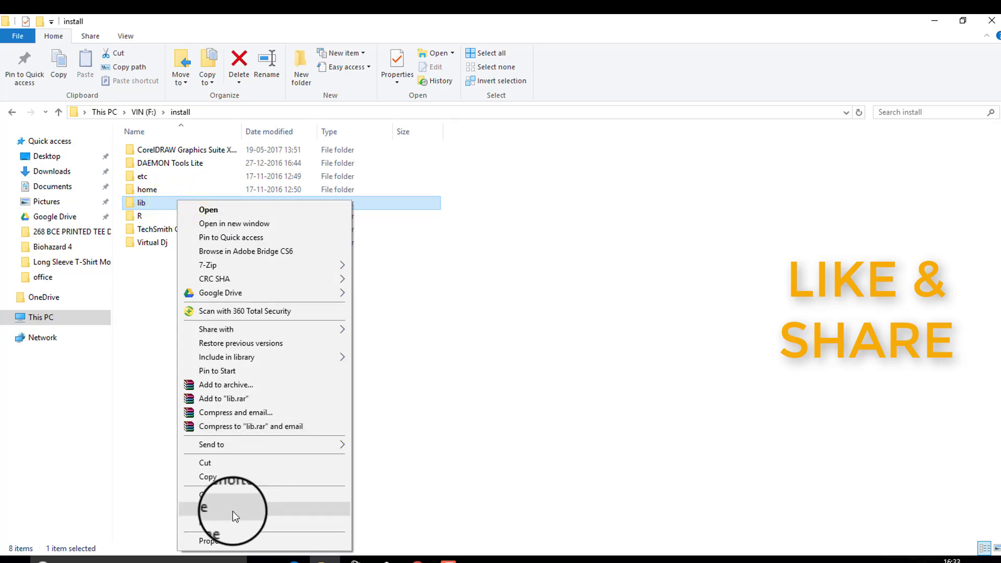
pyautogui.click(208, 508)
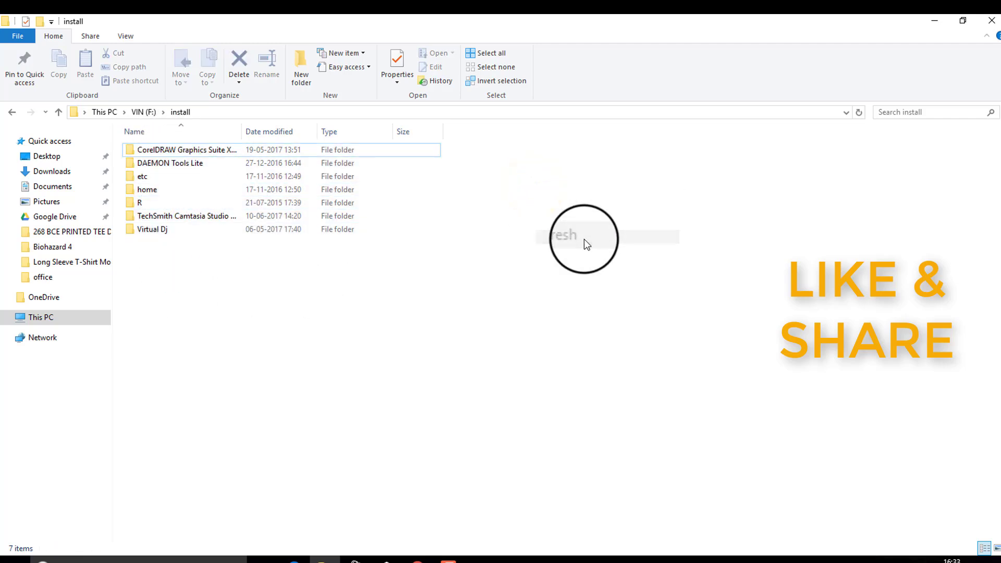
pyautogui.rightClick(578, 236)
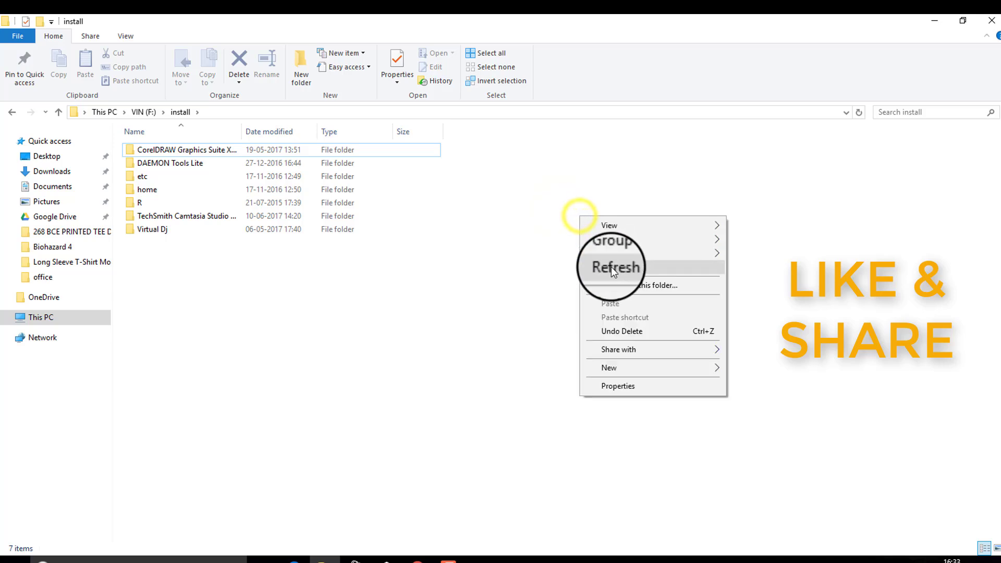
pyautogui.click(616, 267)
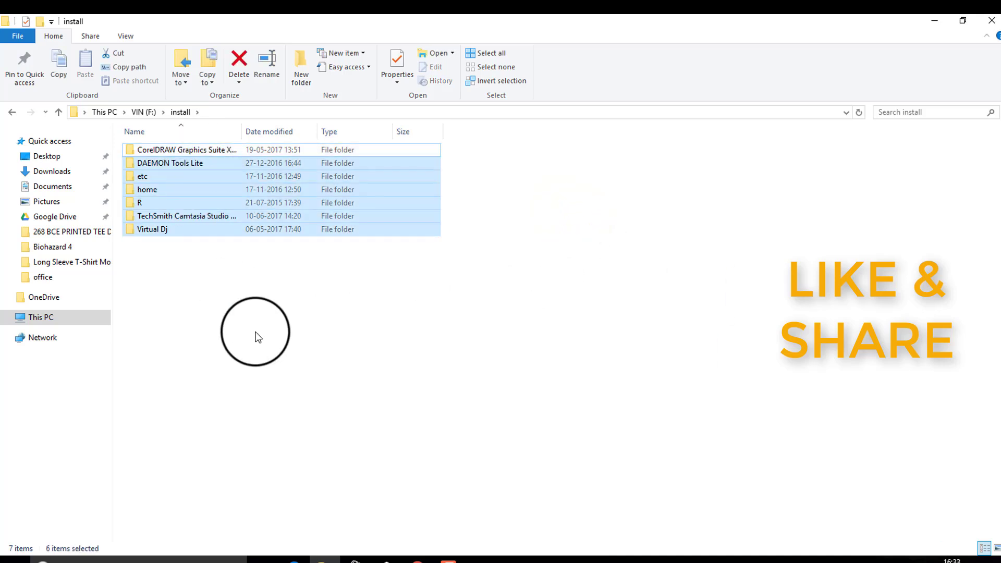